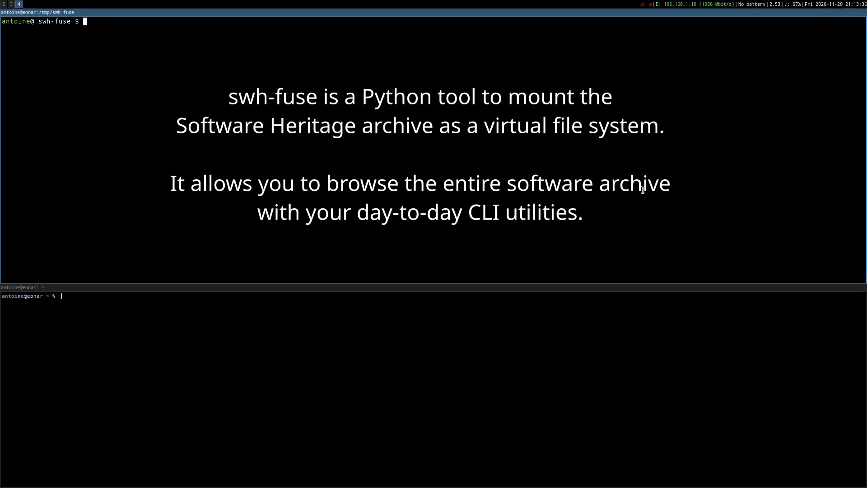
Step: Create and activate a 'venv' virtual environment, install swh.fuse, and create the swhfs directory
type("python3 -m v")
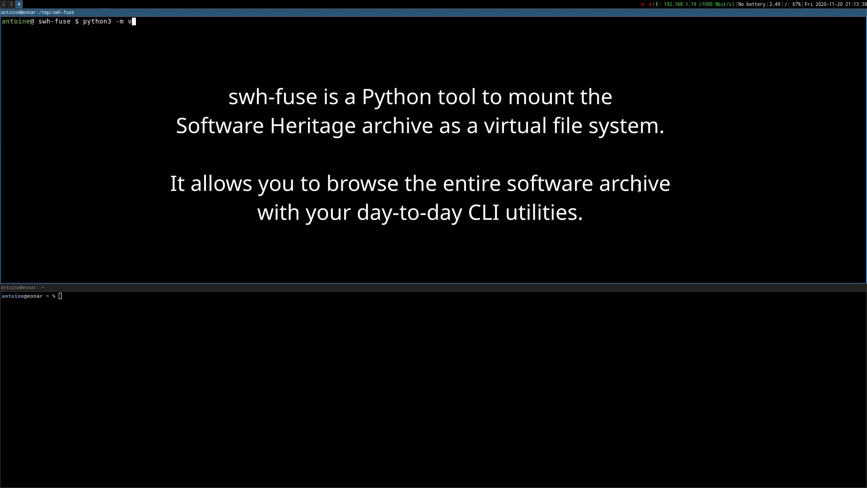
type("env venv")
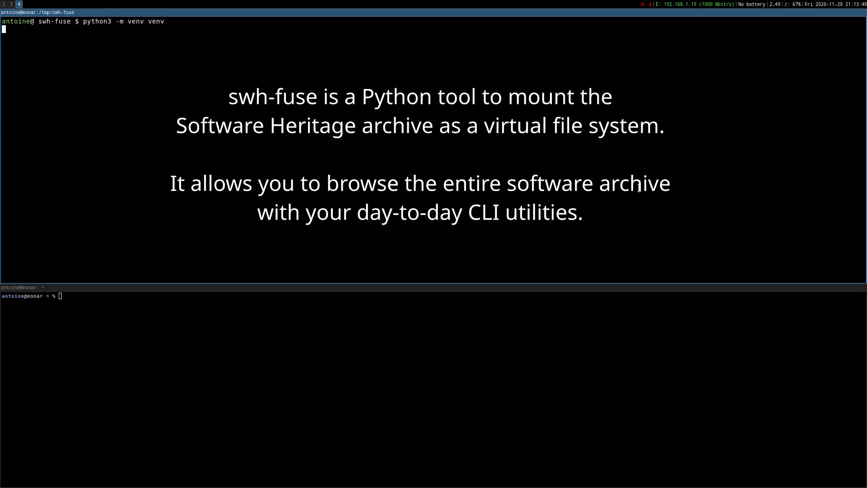
key("Return")
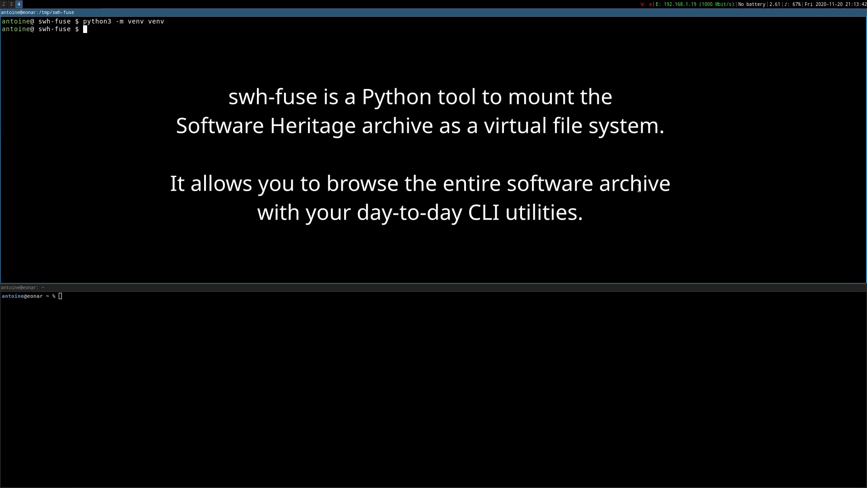
type("source venv/bin/activate")
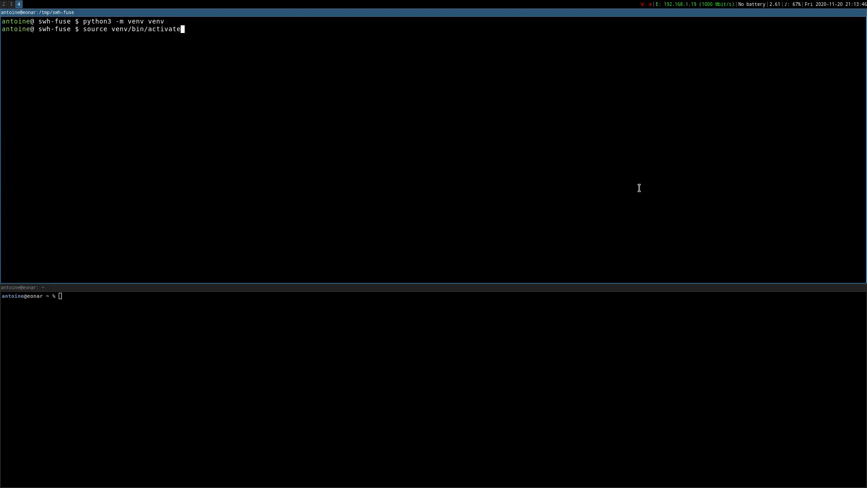
type("pi")
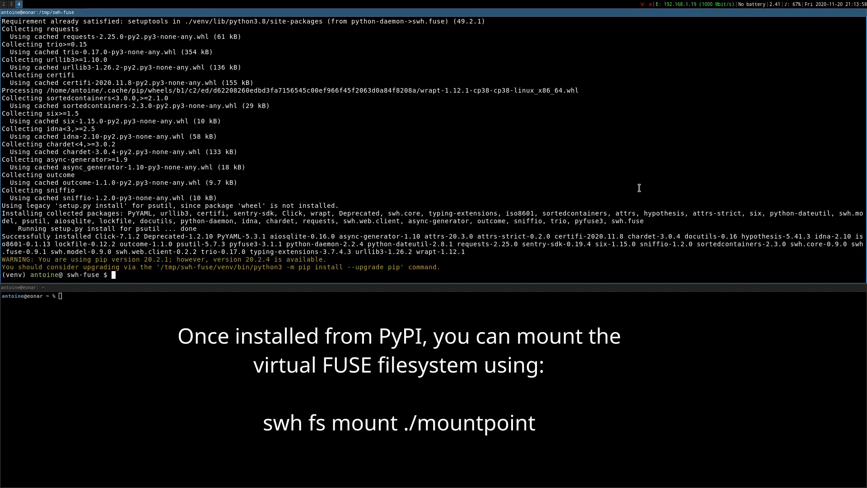
type("mkdir")
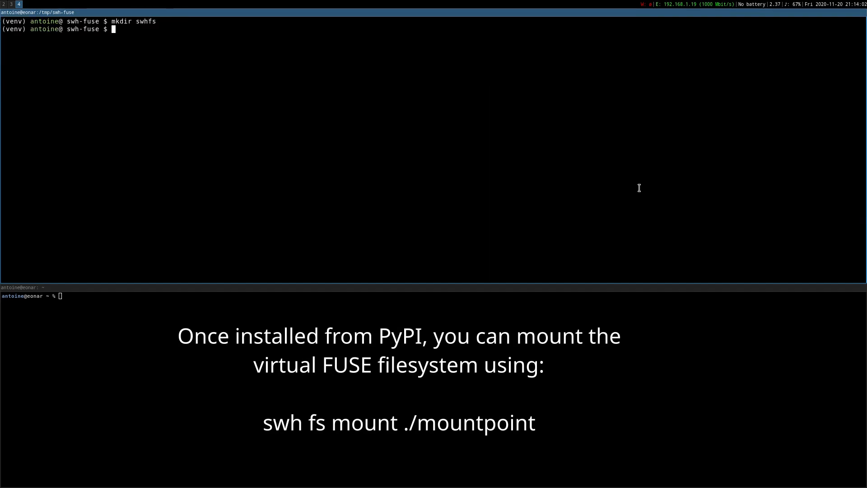
Step: Mount the archive with 'swh fs mount swhfs' and list its archive and meta entries
type("swh fs mount s")
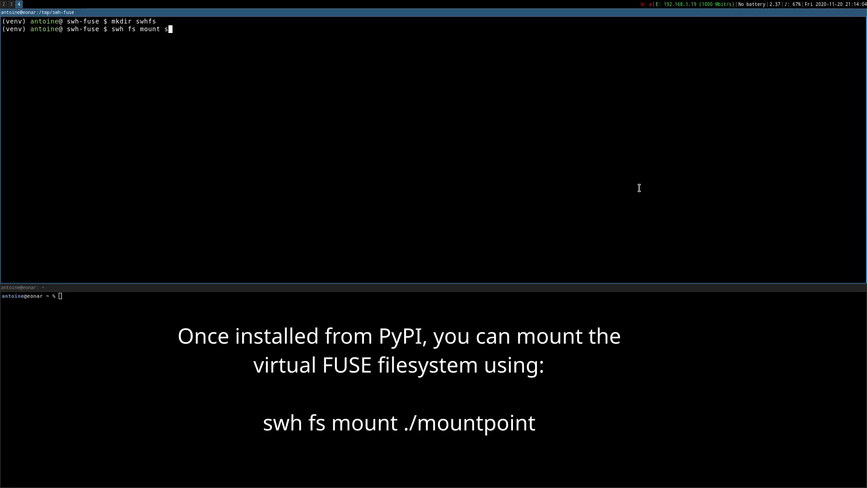
type("whfs")
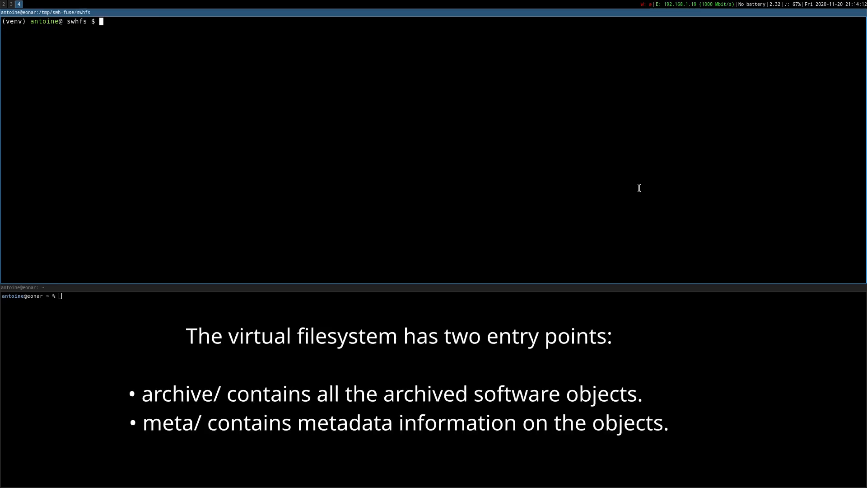
type("ls")
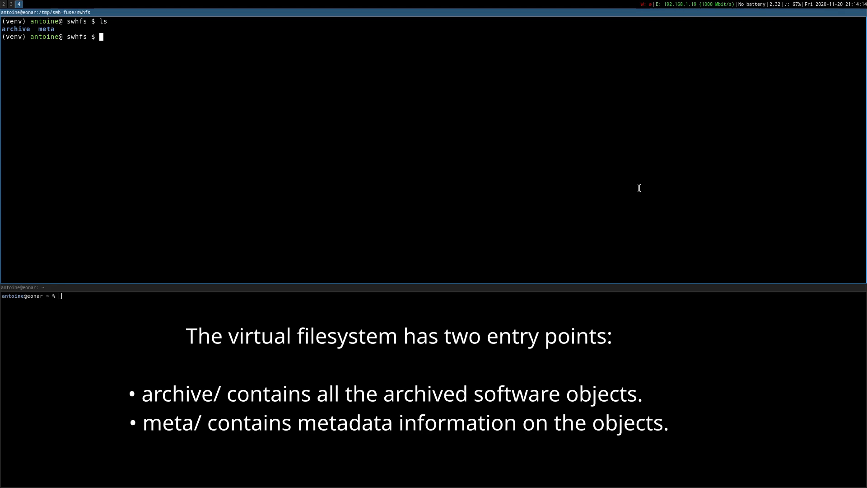
type("vim archi")
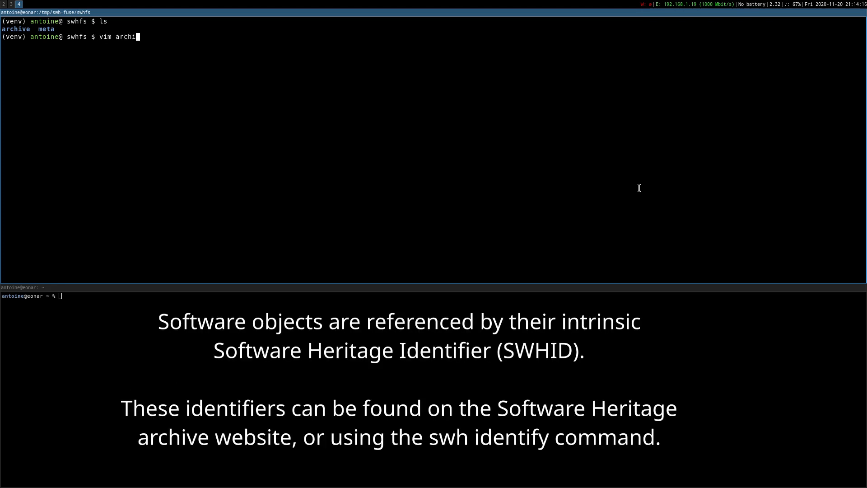
Step: Show the Hello World file's swh:1:cnt:c839dea9… identifier on its archive permalink panel
type("ve/")
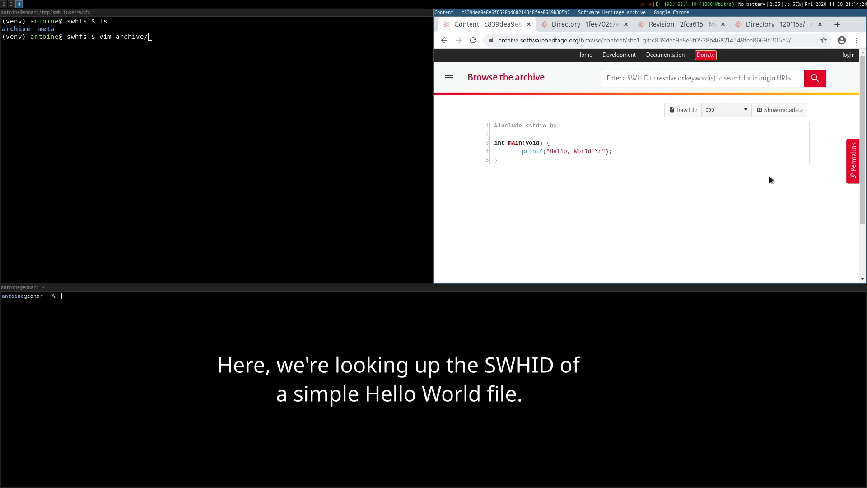
left_click(851, 162)
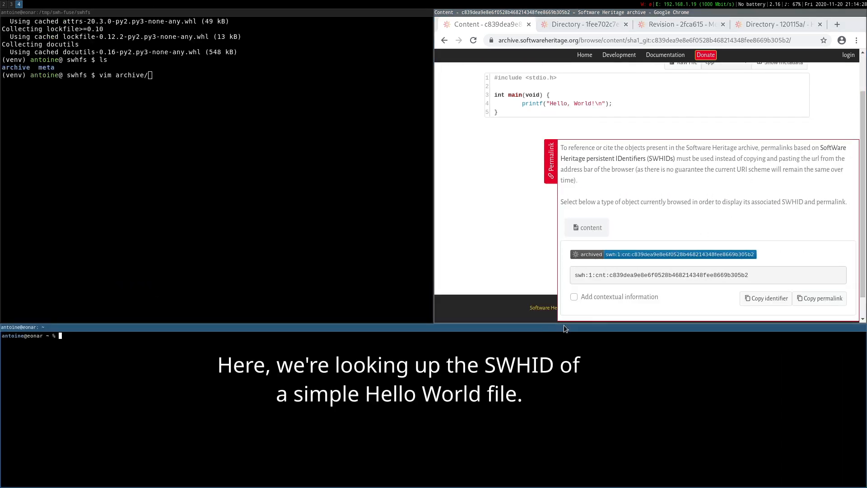
Step: View swh:1:cnt:c839dea9… in vim and print its meta JSON with jq
type("swh:1:cnt:c839dea9e8e6f0528b468214348fee8669b305b2")
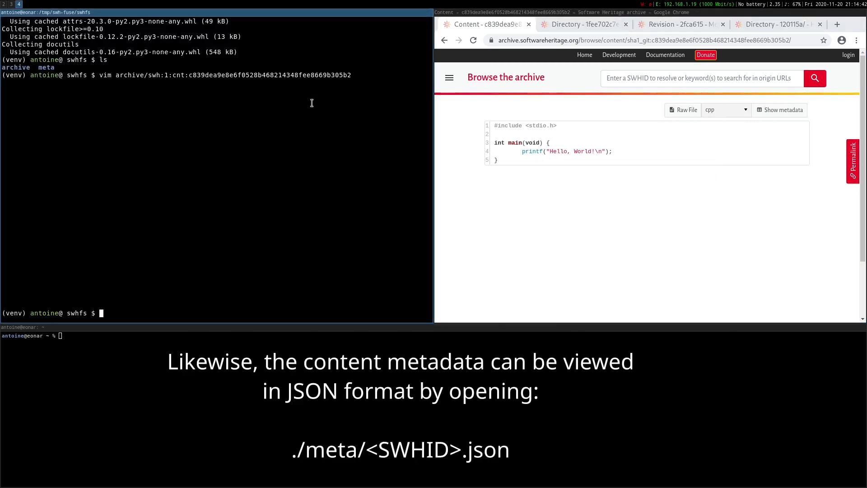
type("jq . meta/swh:1:cnt:c839dea9e8e6f0528b468214348fee8669b305b2.json")
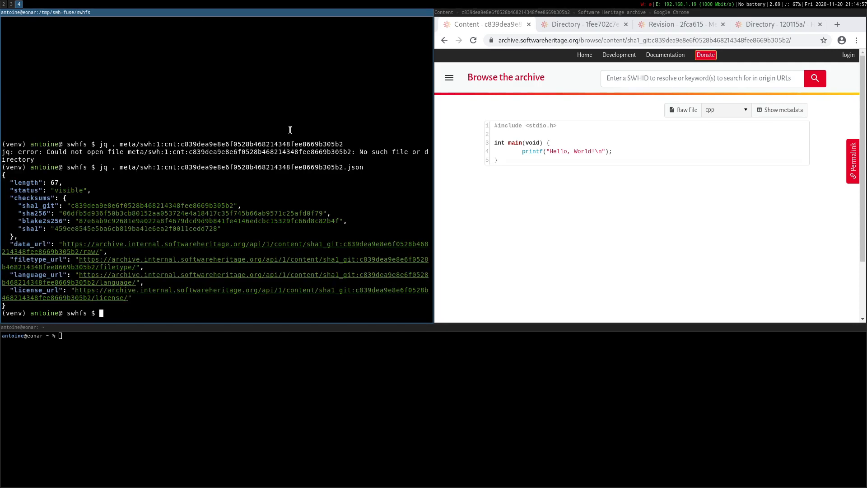
type("pushd archive/")
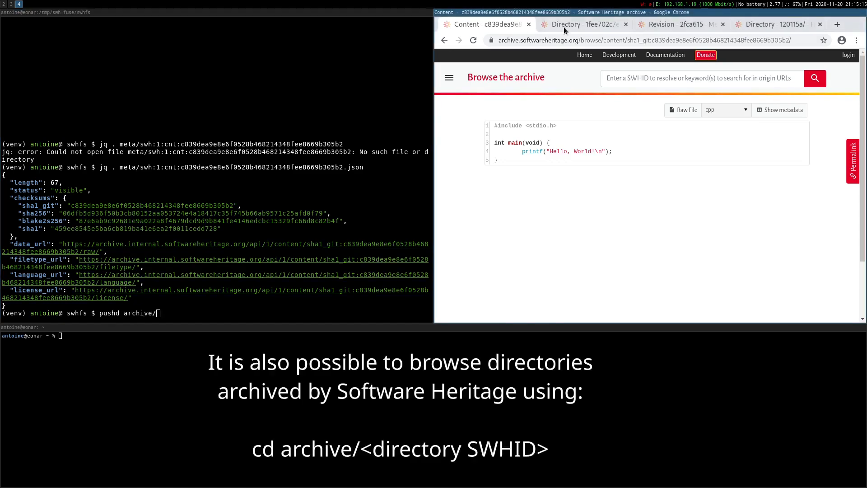
Step: Browse the Apollo 11 directory, view THE_LUNAR_LANDING.s in vim, and print its metadata with jq
left_click(582, 24)
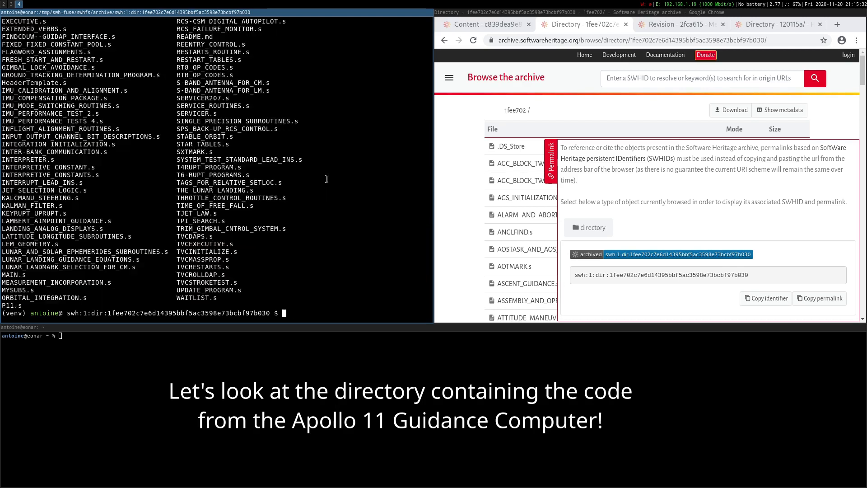
type("vim")
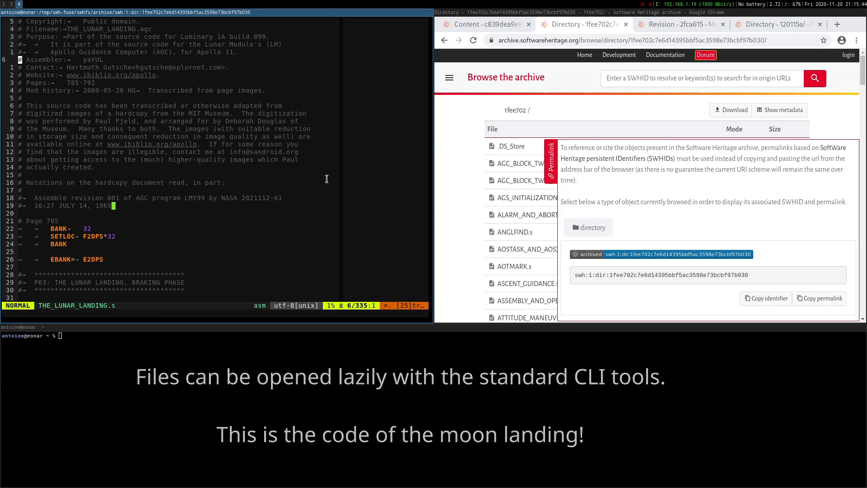
scroll("down", 3)
type("popd")
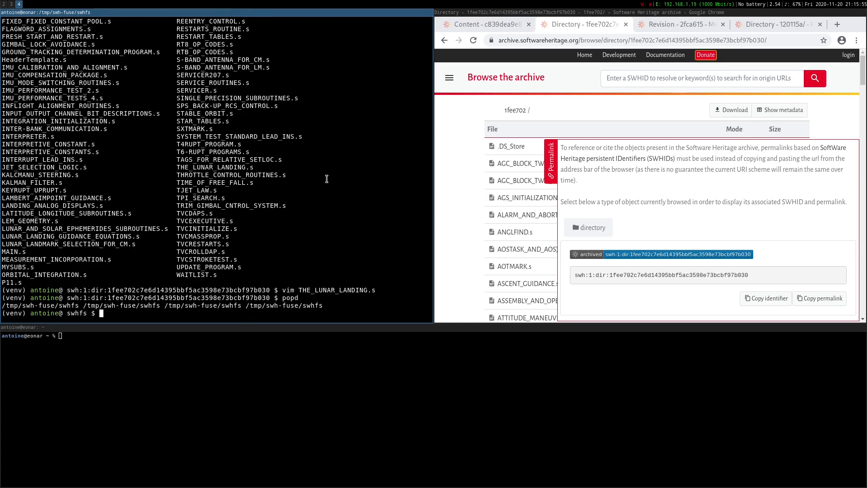
type("jq . met")
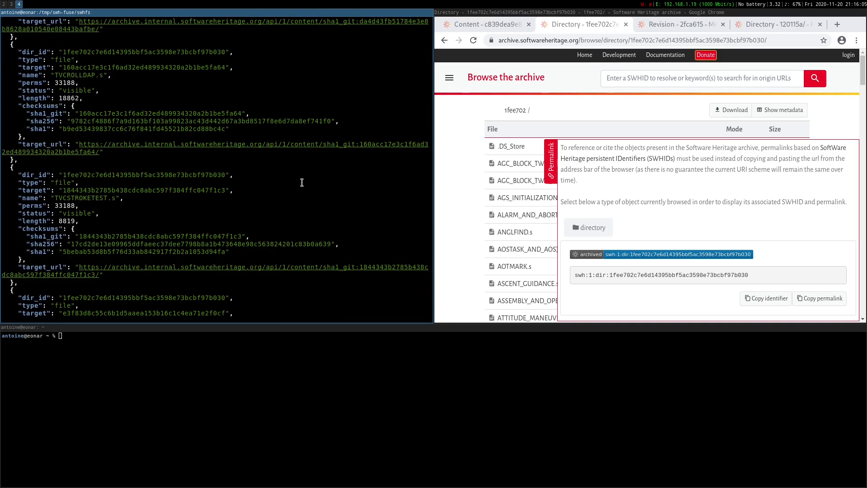
type("pushd")
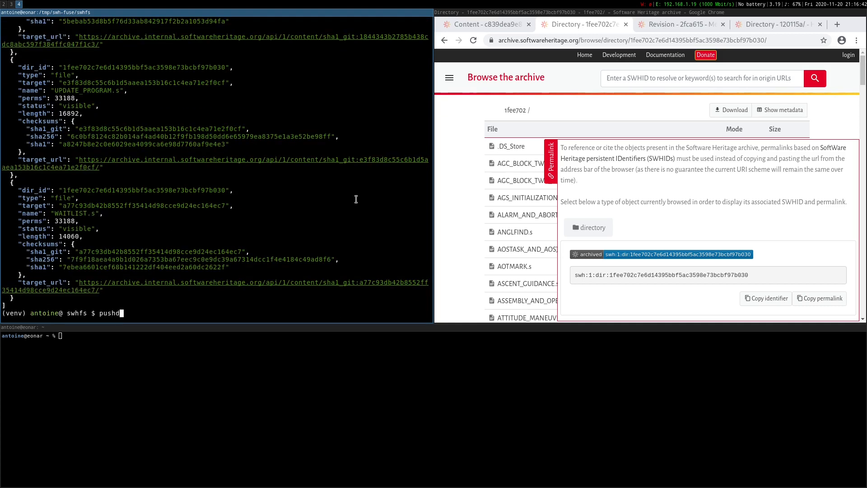
Step: Enter revision 2fca6157's folder, print meta.json and its pull request #64 merge message
type("archive/")
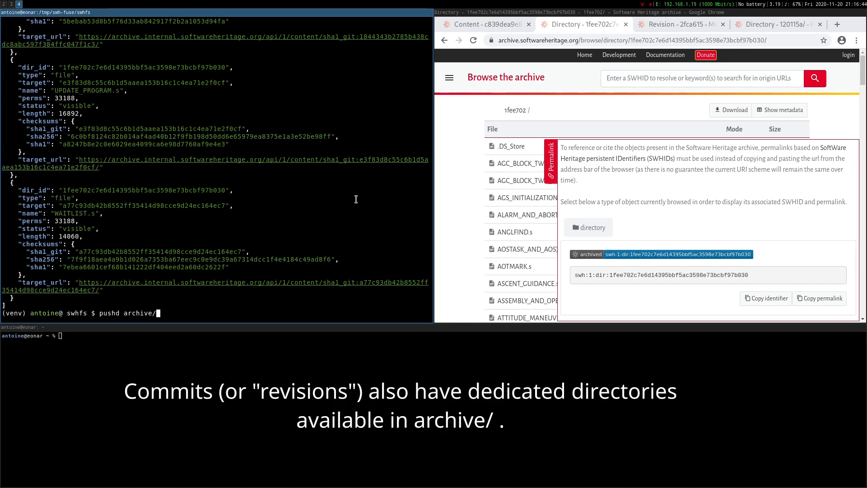
left_click(680, 24)
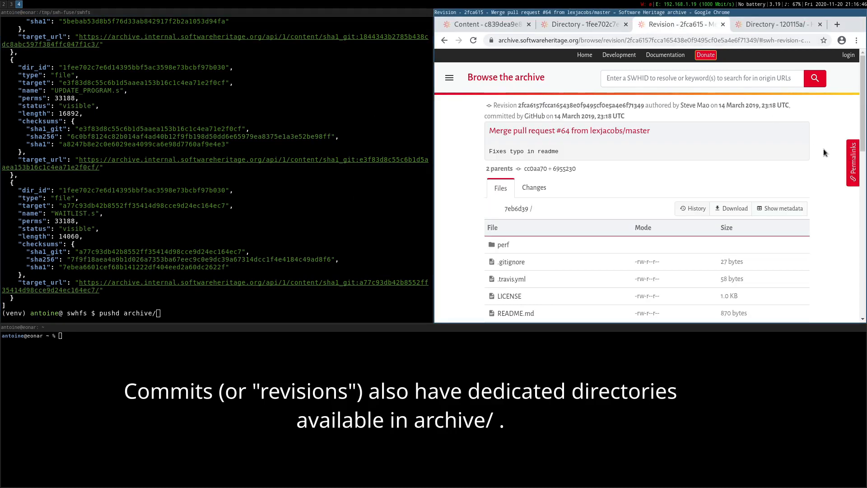
left_click(852, 162)
type("swh:1:rev:2fca6157fcca165438e0f9495cf0e5a4e6f71349")
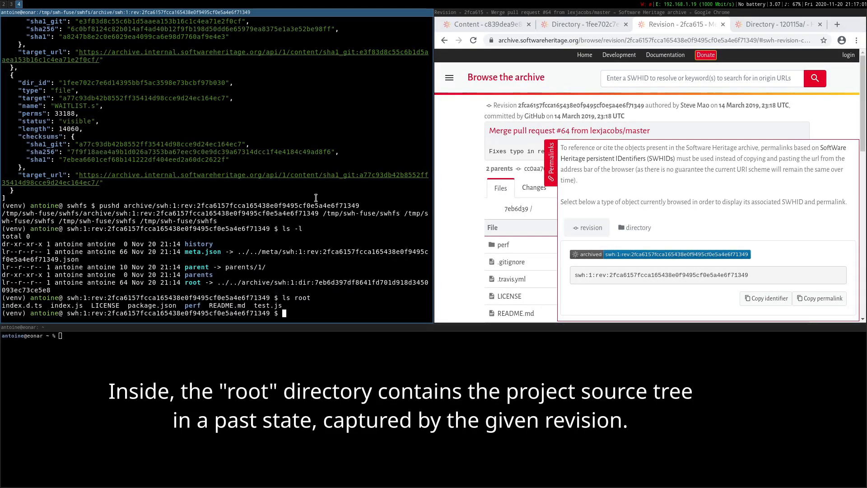
type("jq . meta.")
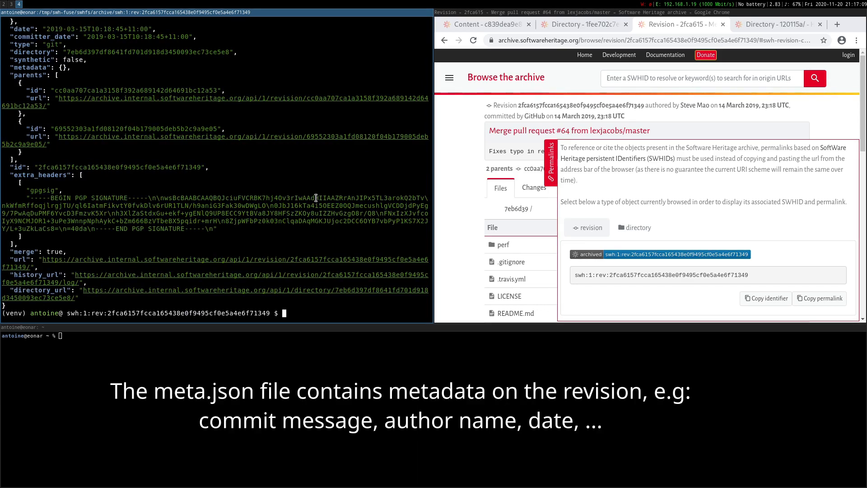
type("jq .message meta.json")
type("ls parents")
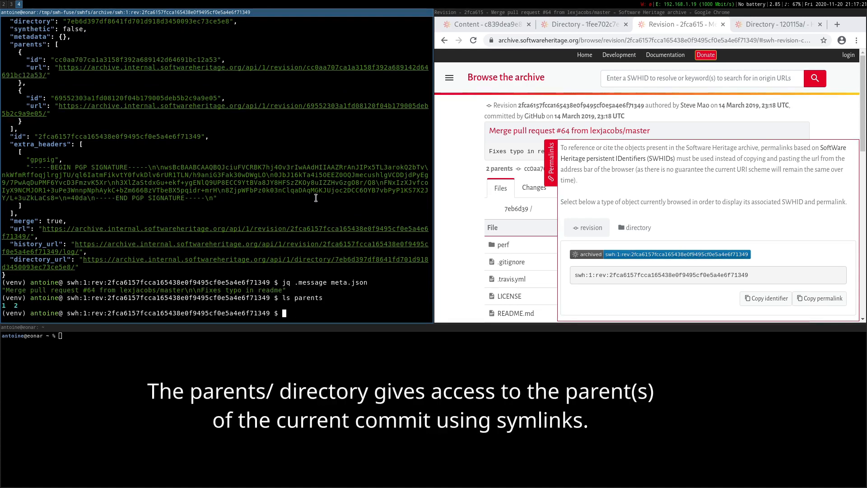
Step: Print parent messages (pull request #63, readme typo fix) and list by-date, by-hash, by-page
type("jq .message parents/1/")
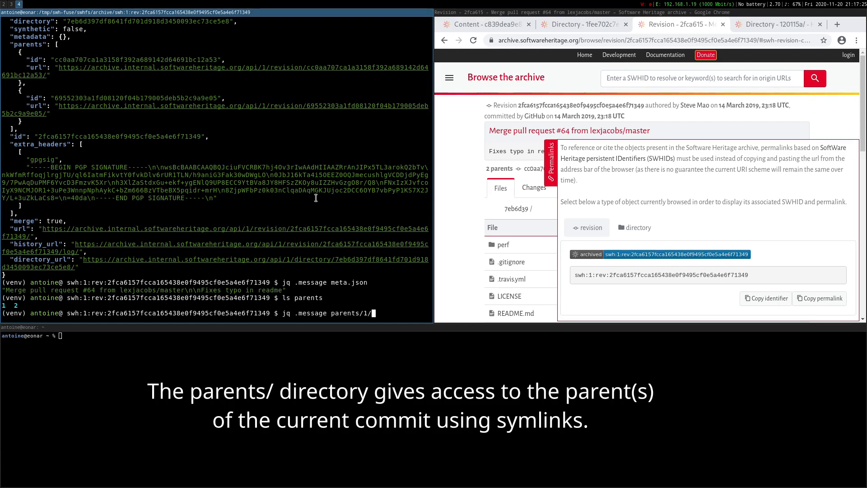
type("meta.json")
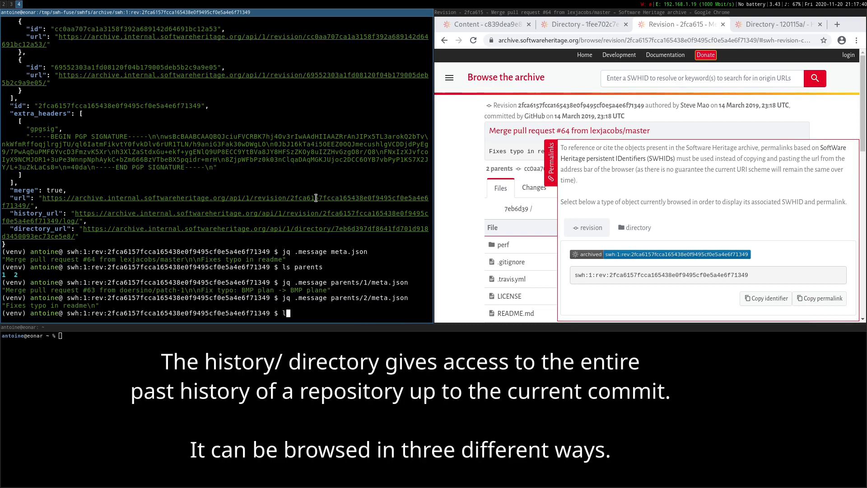
type("ls history/")
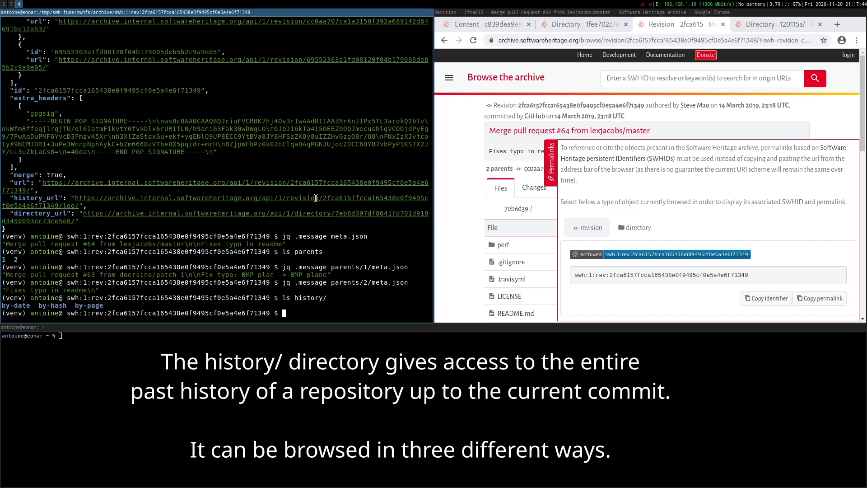
Step: Explore history: tree view, January 2019 commit dates, by-hash prefixes including 1a, and by-page
type("tree history/")
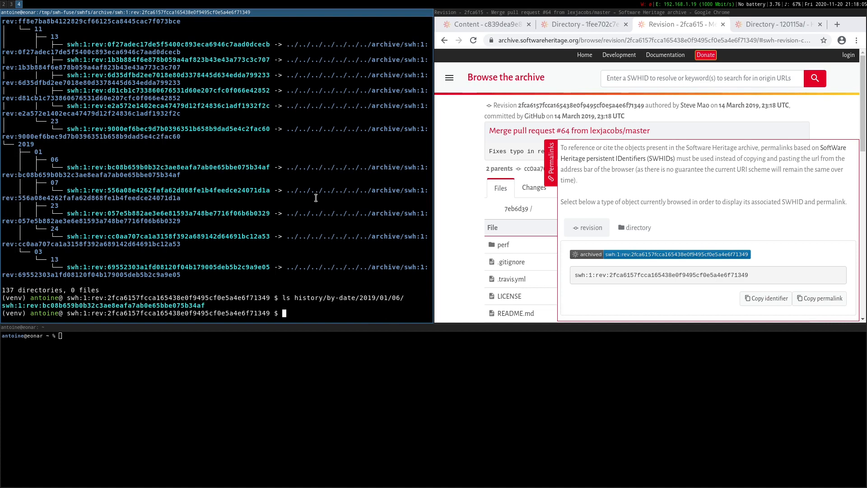
type("jq .date history/by-date/2019/01/*/*/meta.json")
type("ls")
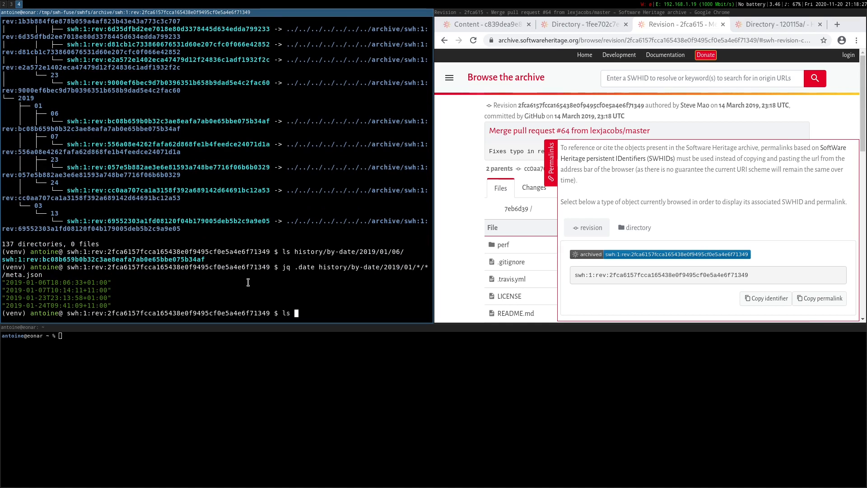
type("history/by-hash/")
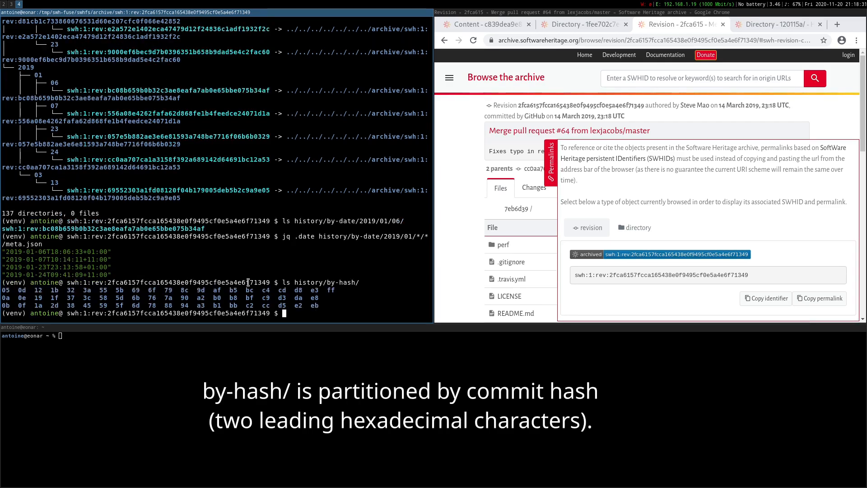
type("ls history/by-h")
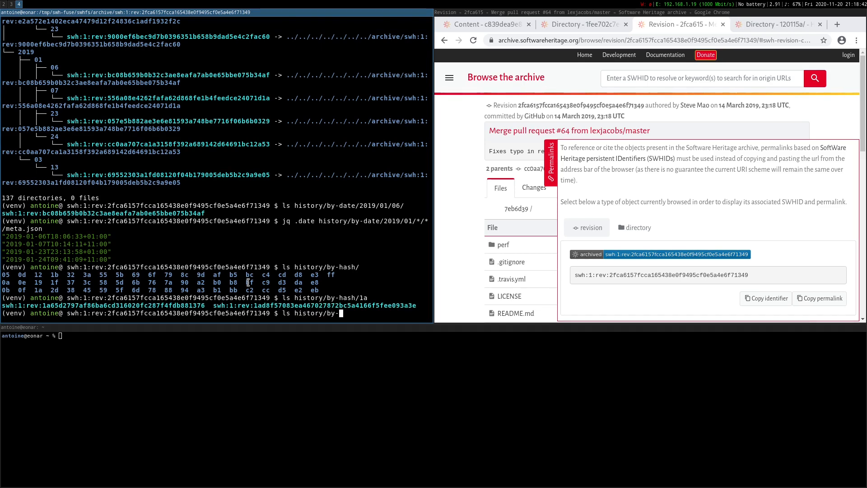
type("ls history/by-page/")
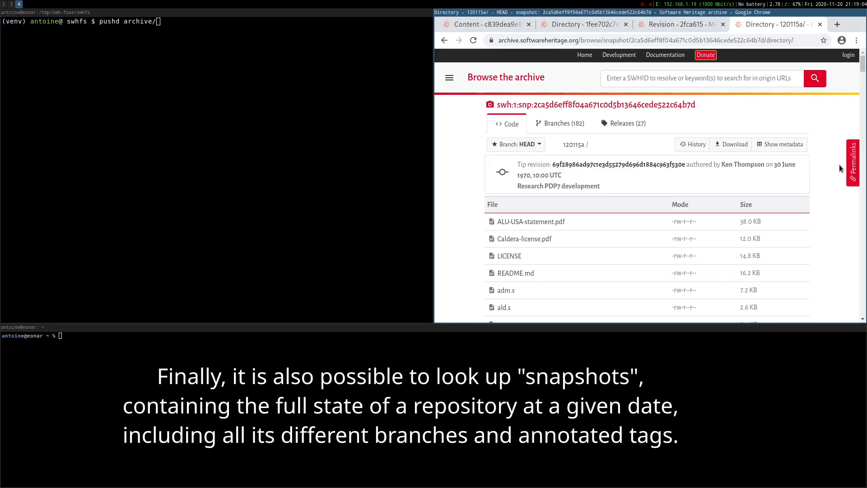
Step: Show the Unix snapshot's SWHID, enter its Bell-Release branch, and list root's PDFs, LICENSE, README.md, usr
left_click(852, 160)
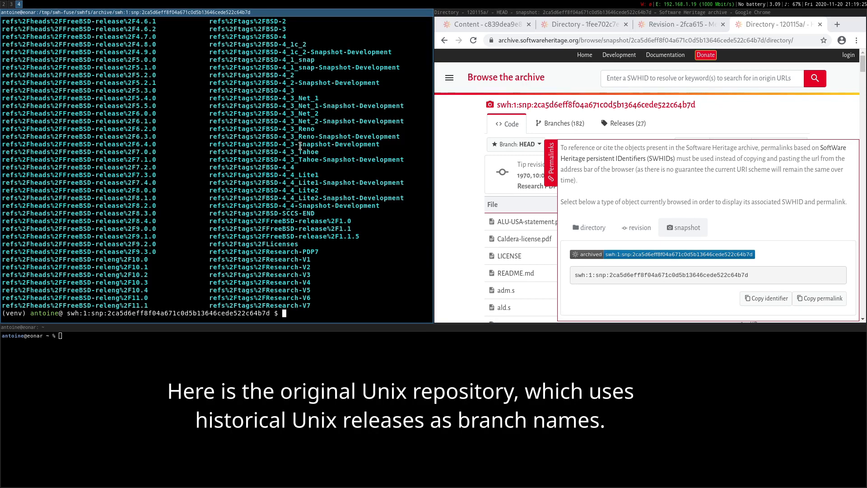
type("cd refs%2Fheads%2F")
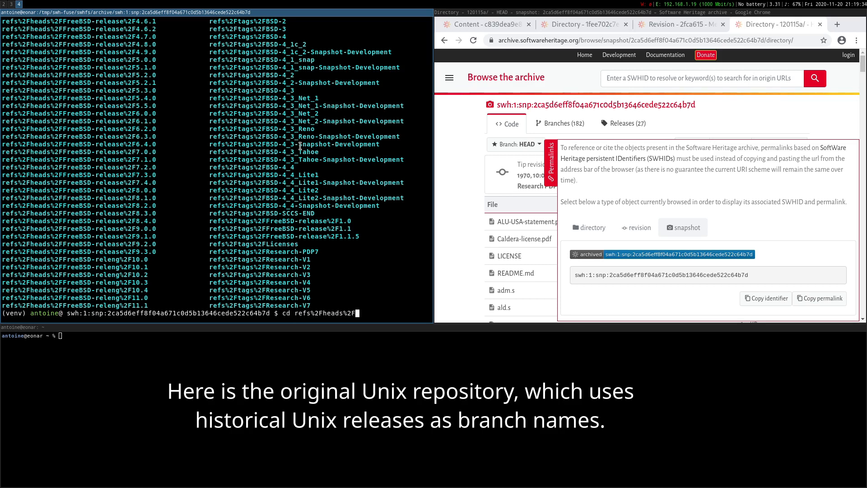
type("Bell-")
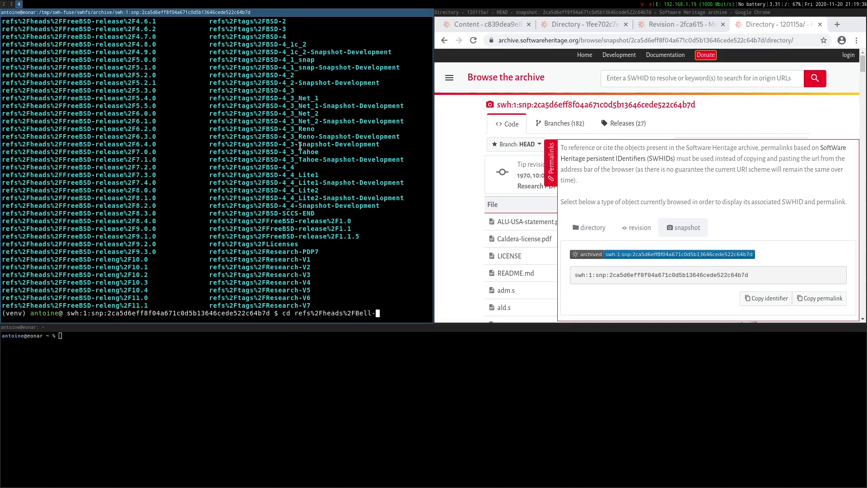
type("Release")
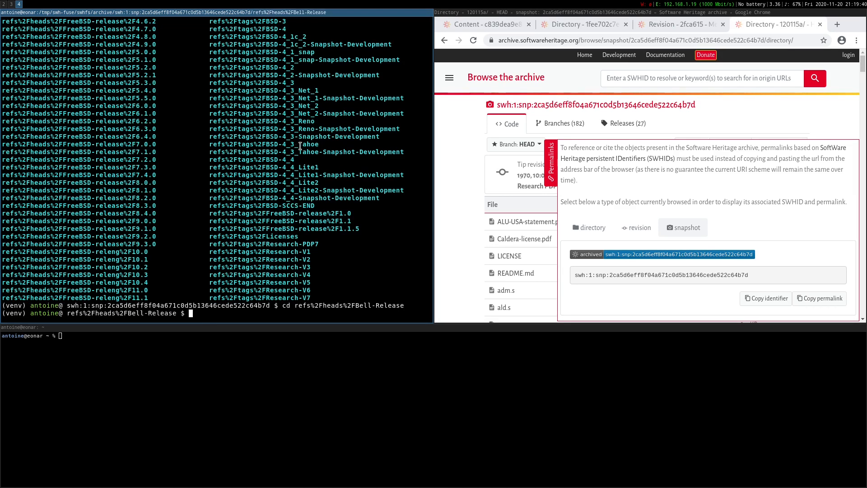
type("ls root")
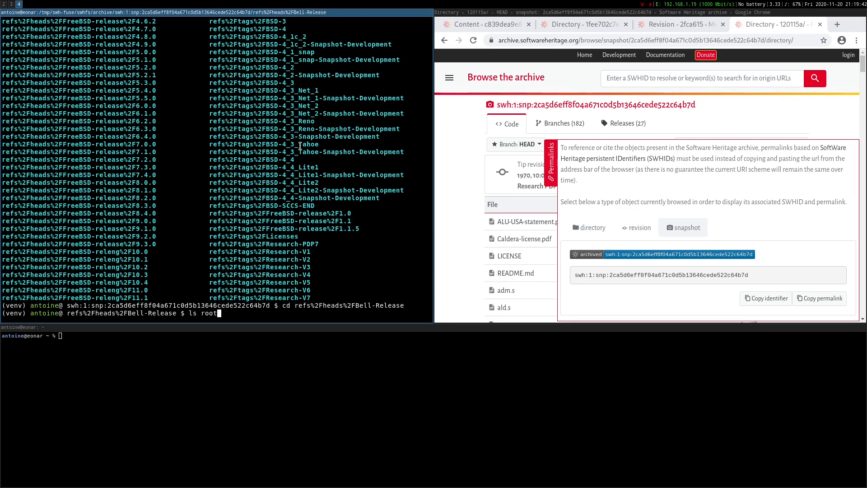
type("evince")
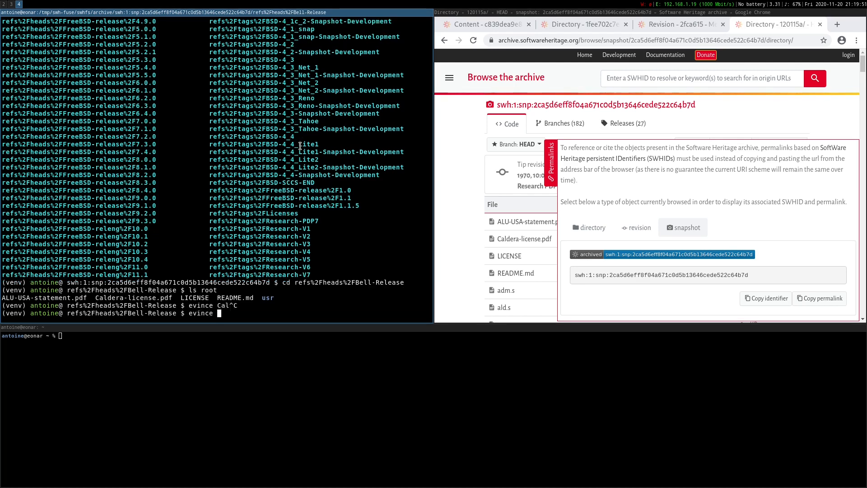
type("root/Ca")
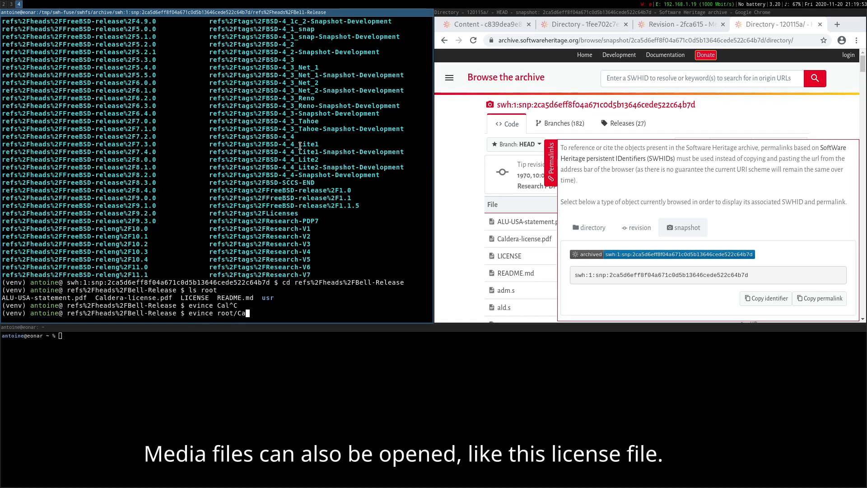
Step: Open Caldera-license.pdf in evince and print the 'Bell 32V release' message and 1979 date
key("Return")
type("jq .me")
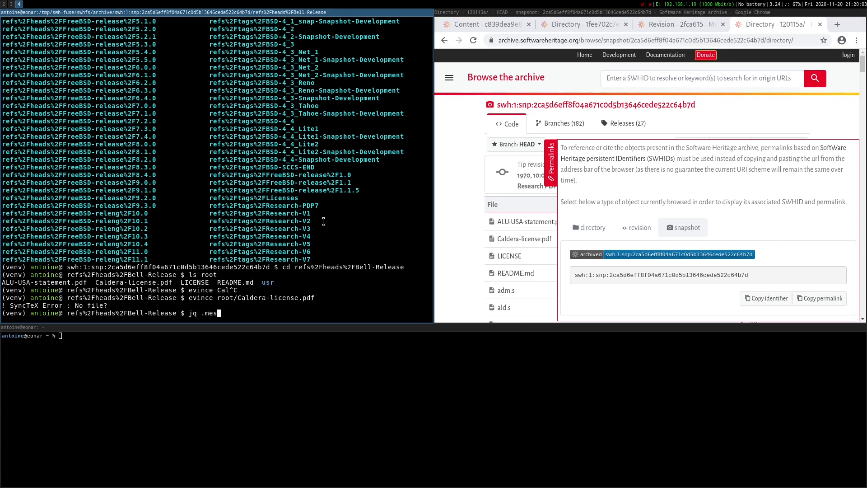
type("sag")
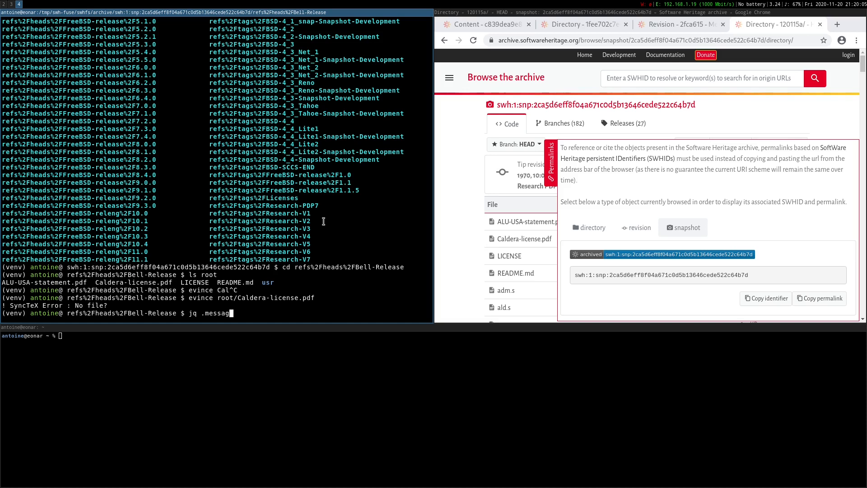
type("e,.date meta.json")
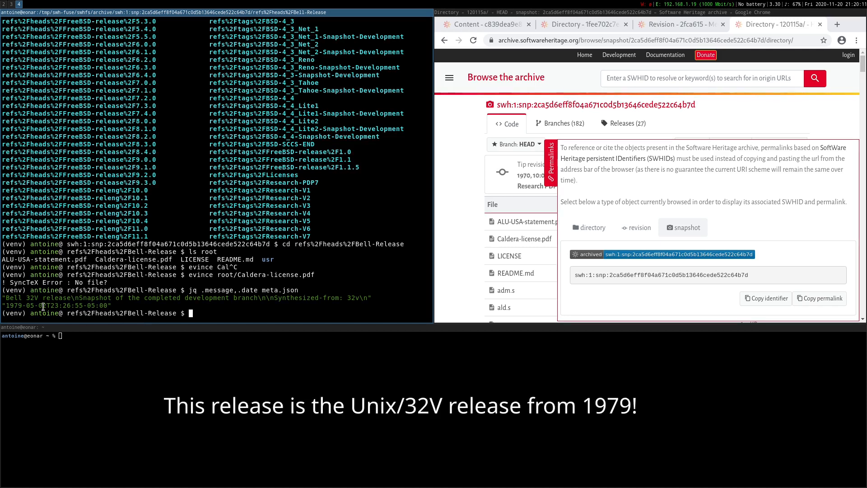
double_click(12, 306)
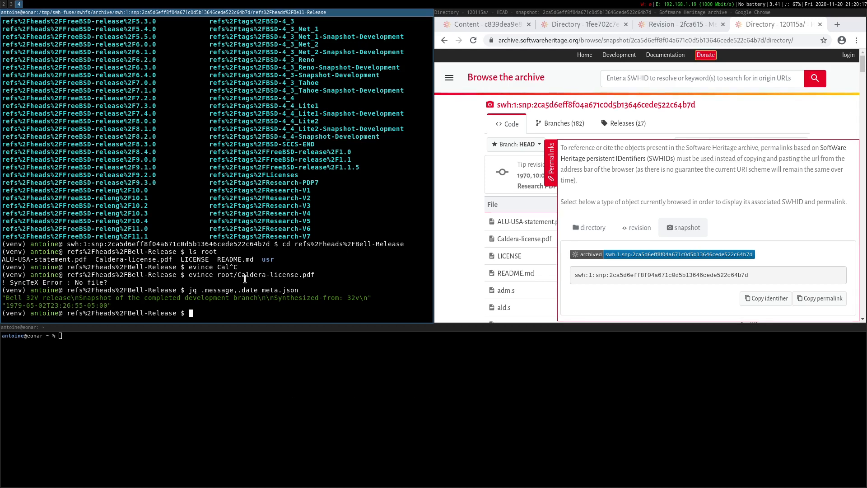
type("vim rootus")
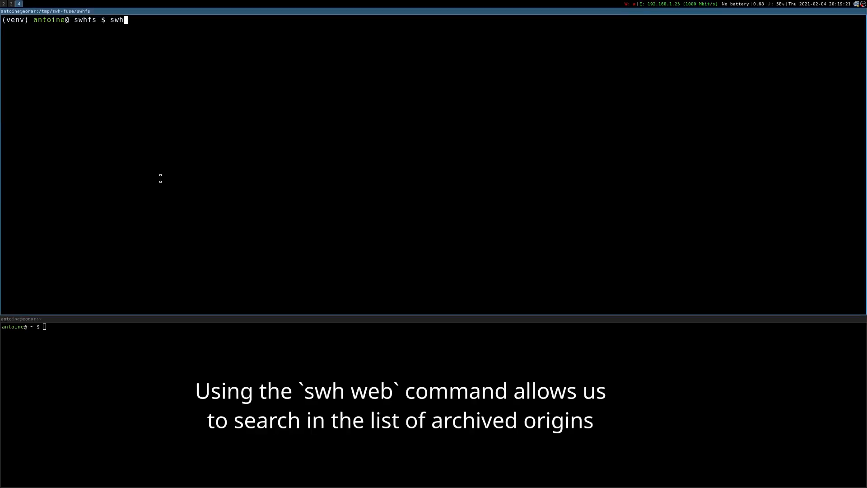
Step: Search archived origins for "github torvalds linux" with URL-encoded origin URLs
type("web search")
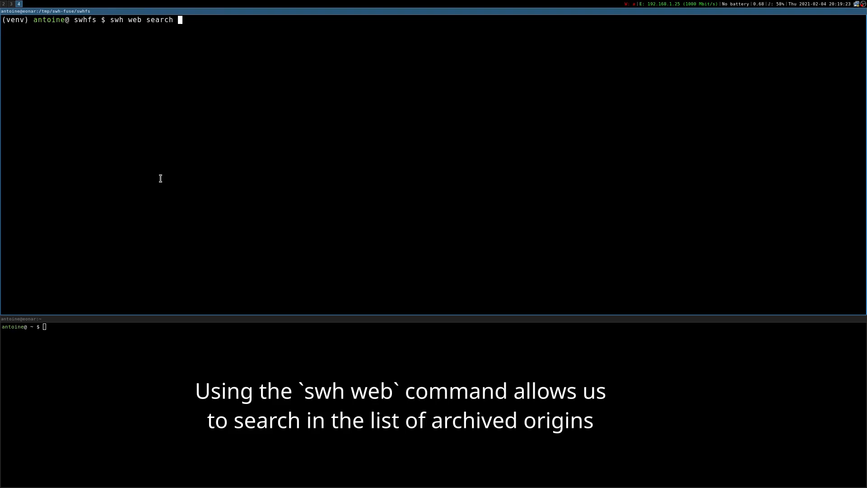
type("\"github torvald")
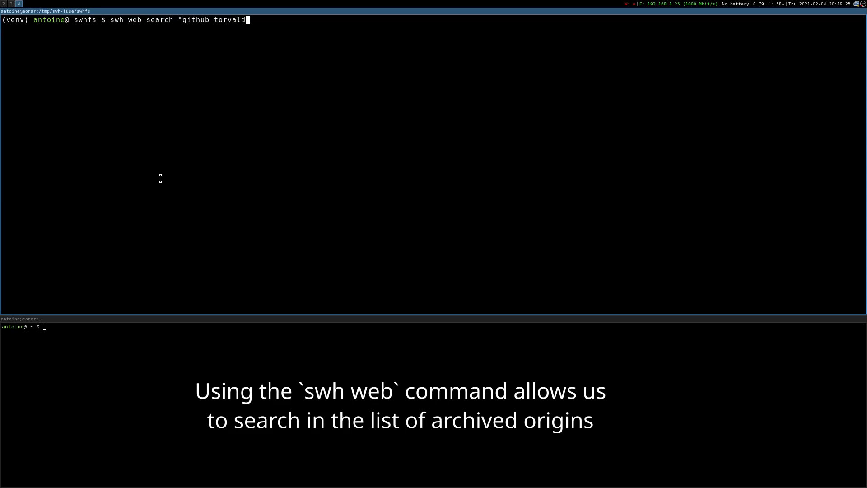
type("s linux\" --")
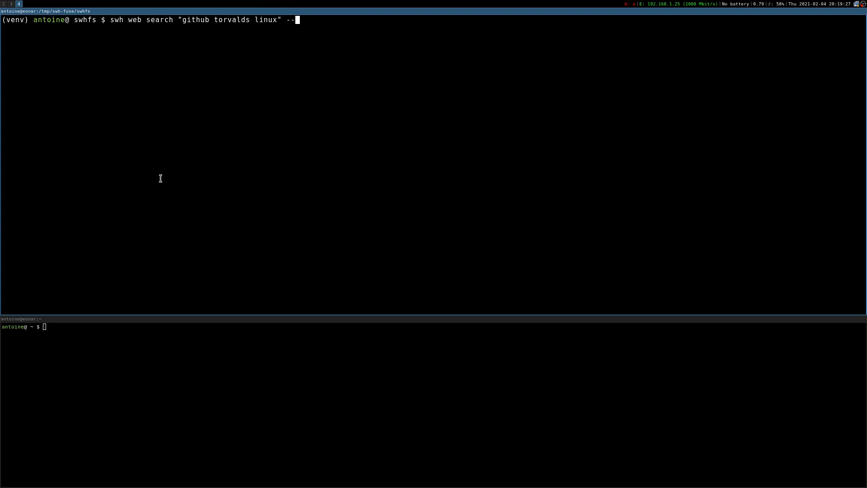
type("url-encode")
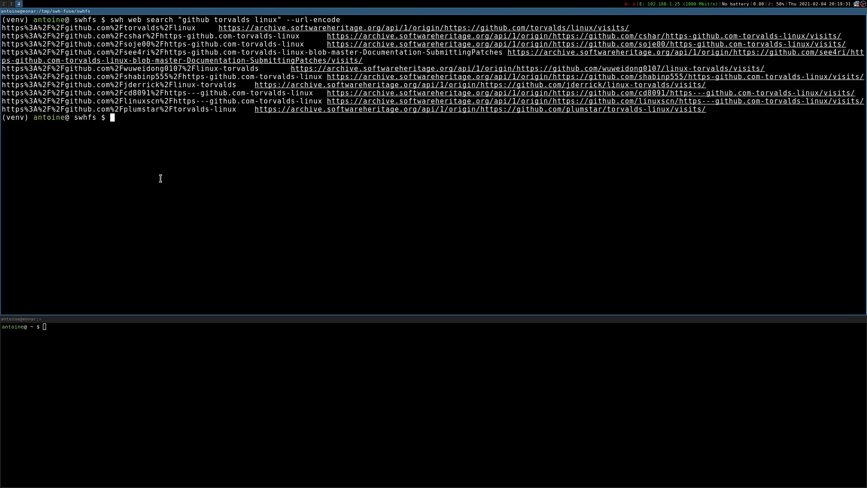
type("pushd origin")
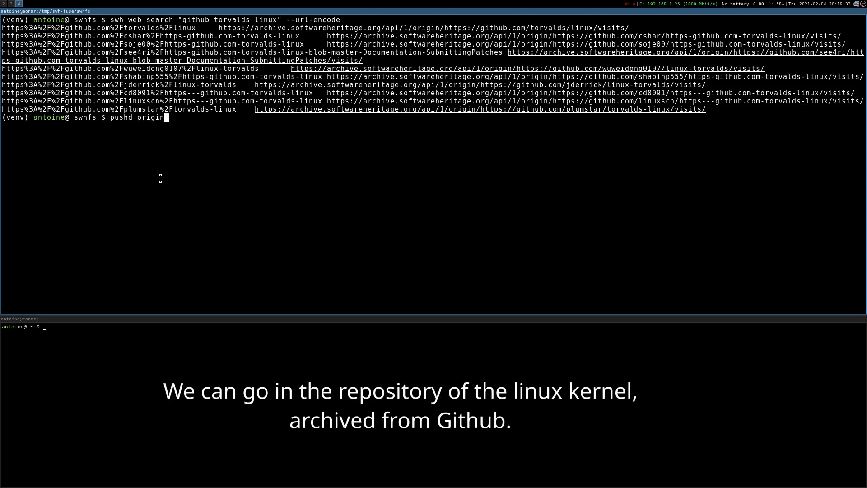
Step: Enter the torvalds/linux origin, list its visits, and go to the 2020-09-21 snapshot's master branch
type("/")
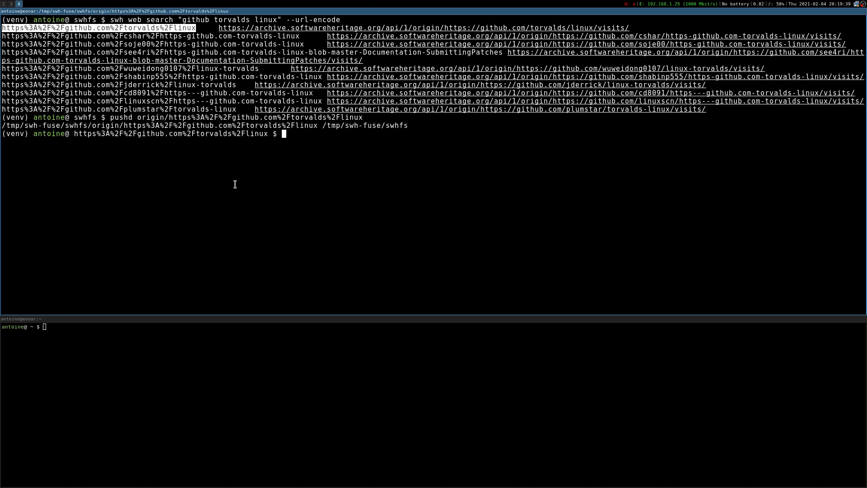
type("ls")
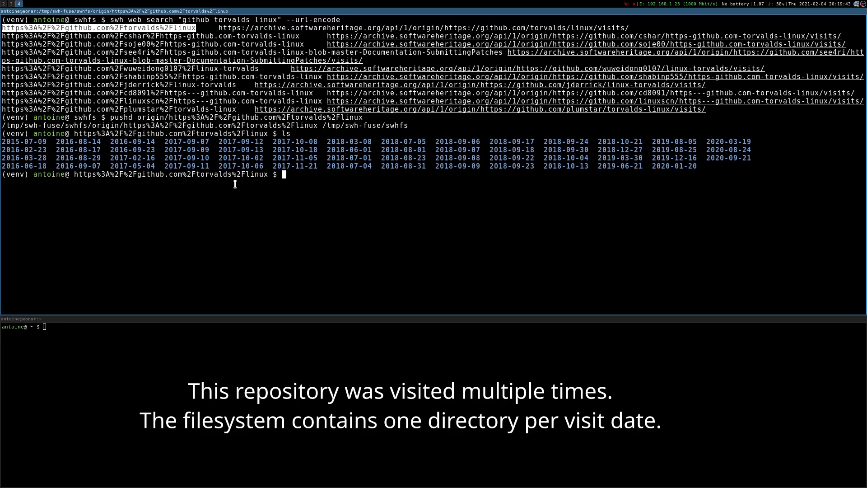
type("cd")
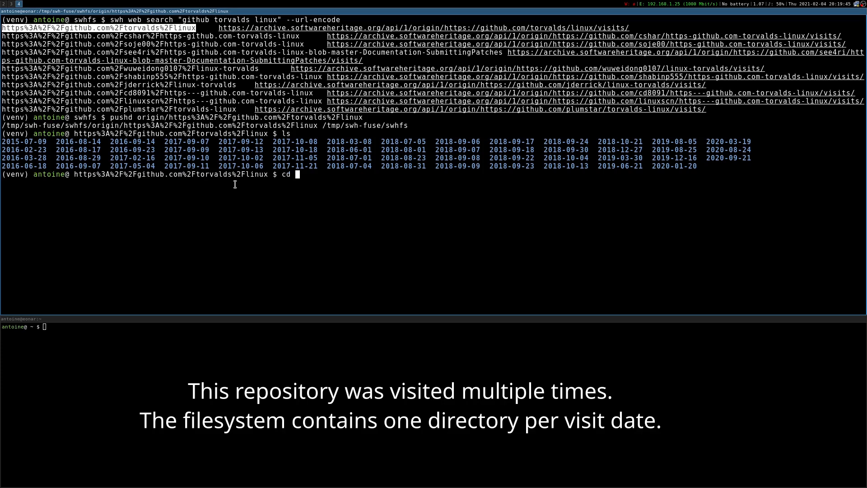
type("2020-09-21/")
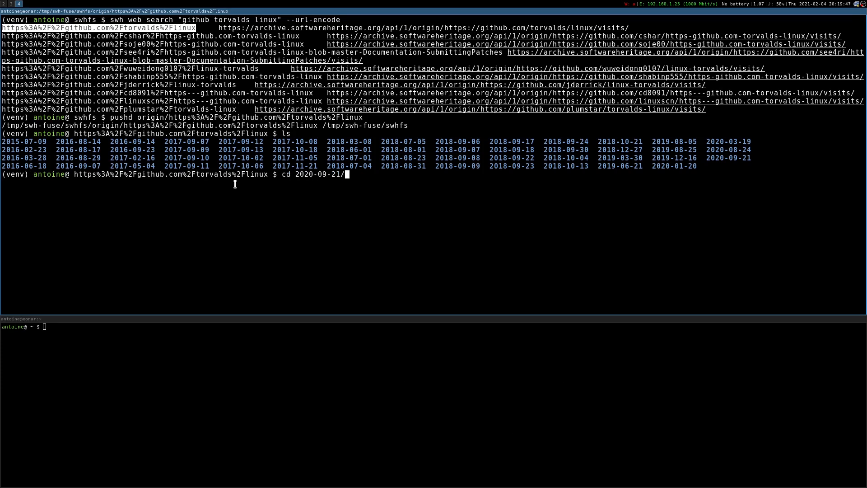
type("snapshot/refs/heads/master")
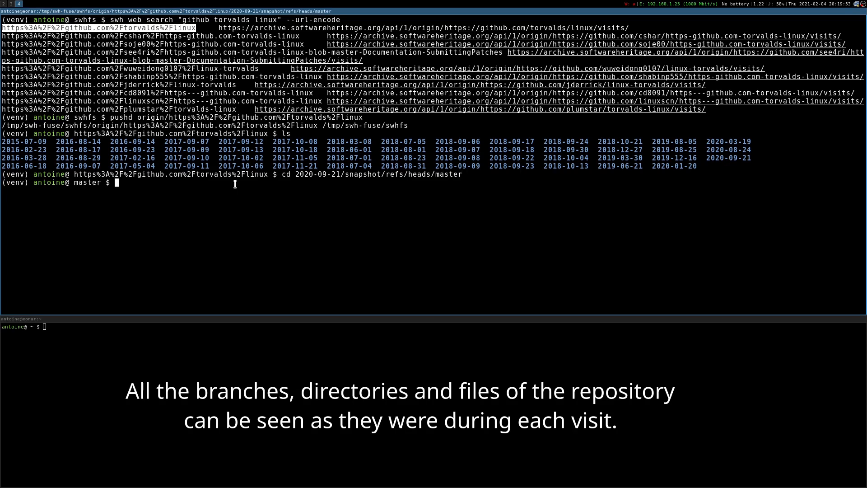
Step: Enter the master branch root and list the kernel's top-level source directories
type("ls")
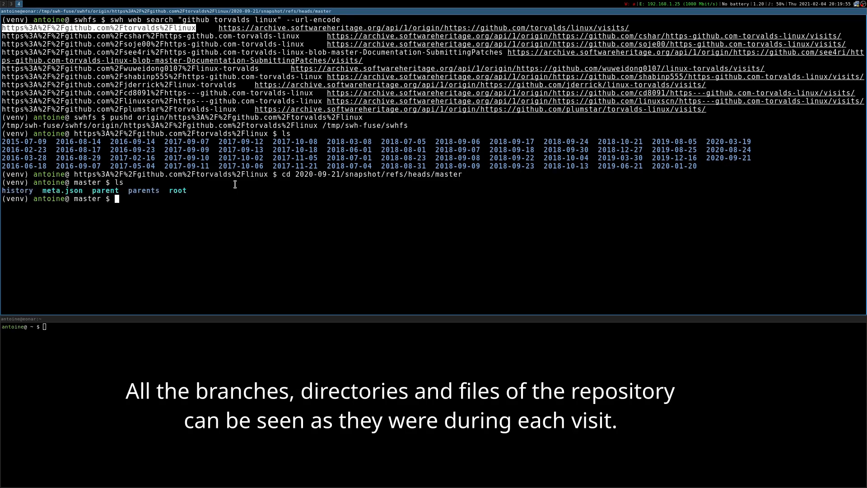
type("cd root")
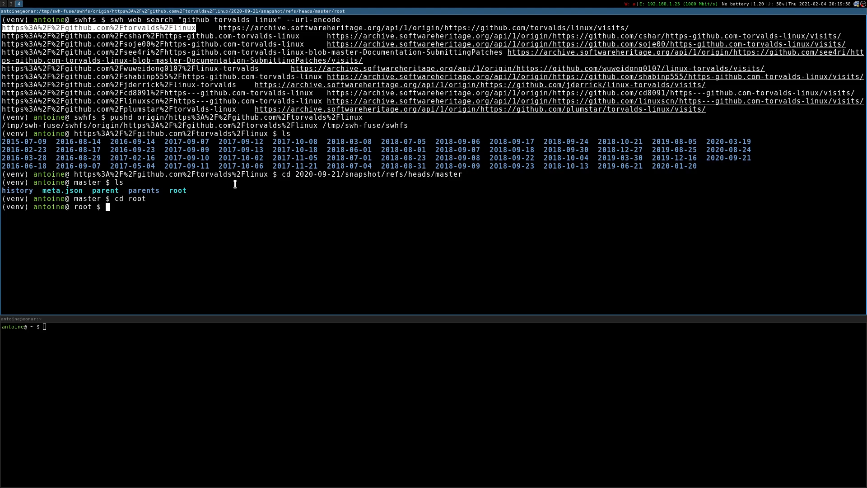
type("ls")
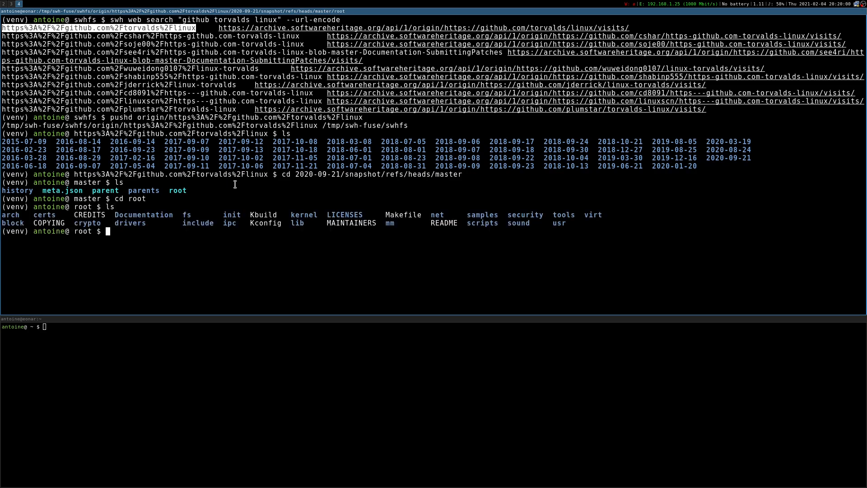